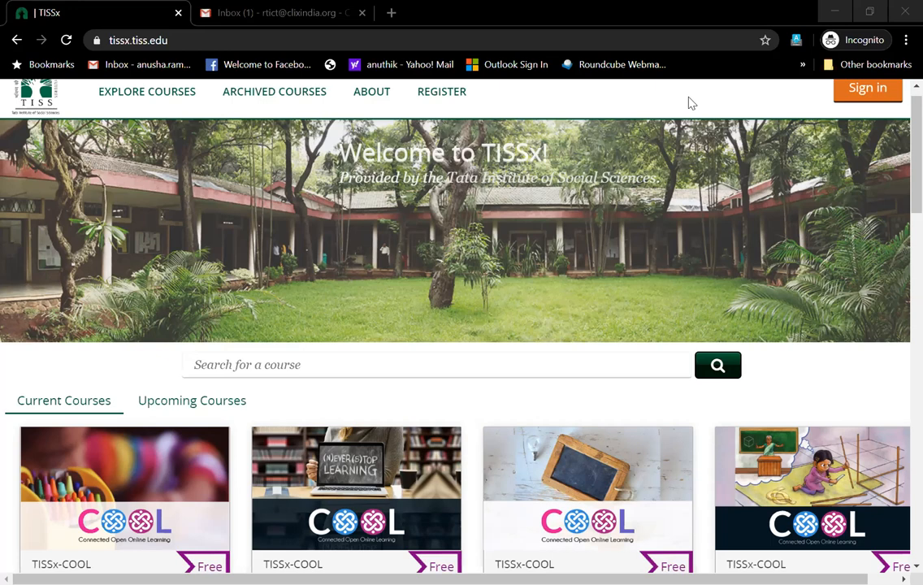
Scroll through the upcoming course cards such as C-02, E-03, E-04 and E-06 (June 2020)
scroll("down", 3)
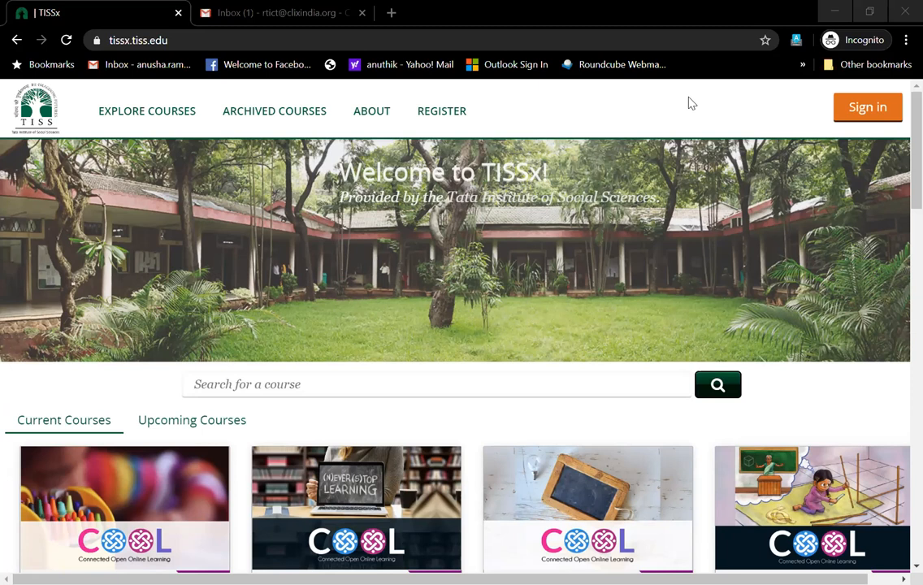
scroll("down", 3)
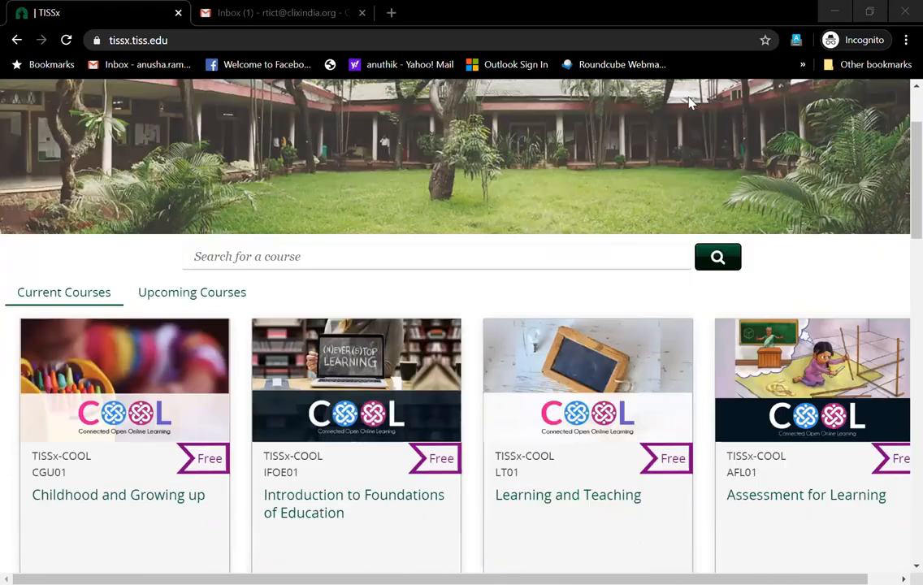
scroll("down", 3)
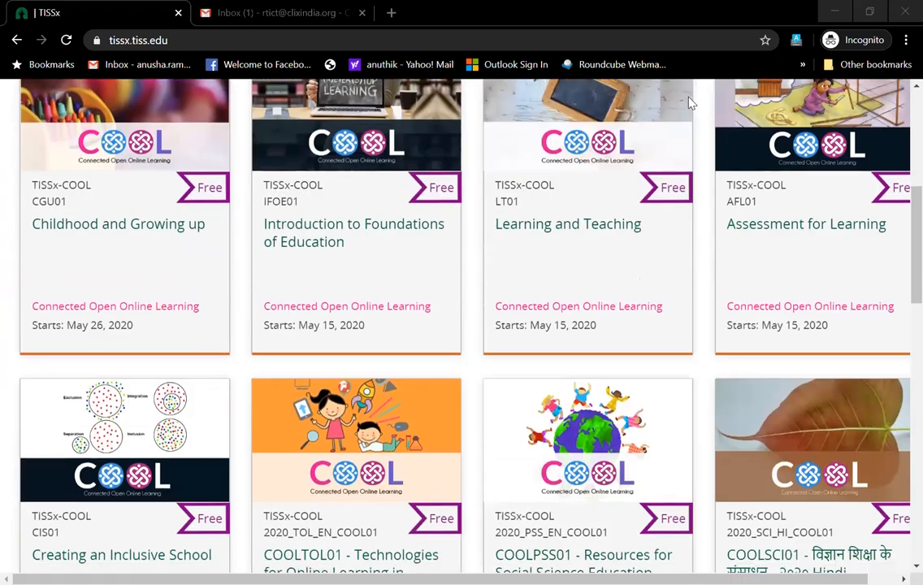
scroll("up", 3)
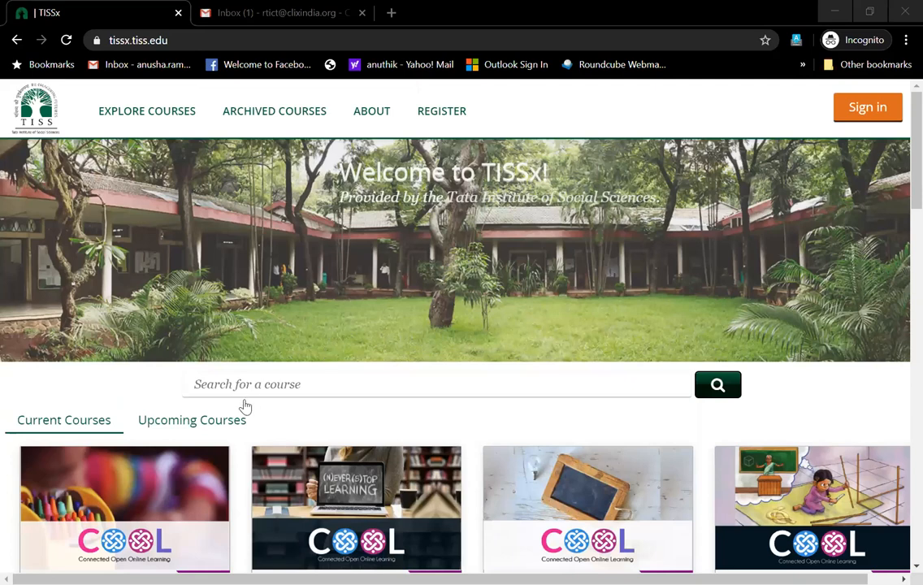
mouse_move(228, 427)
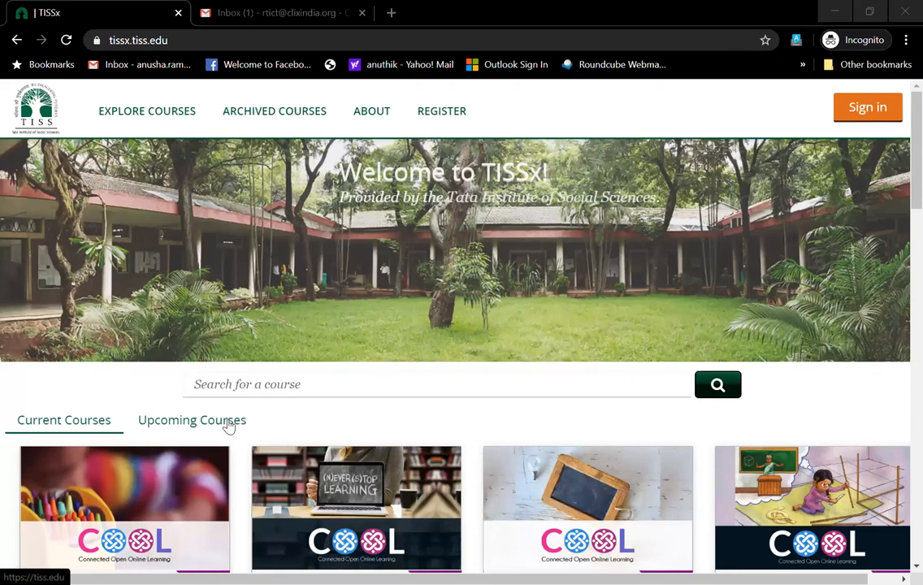
scroll("down", 3)
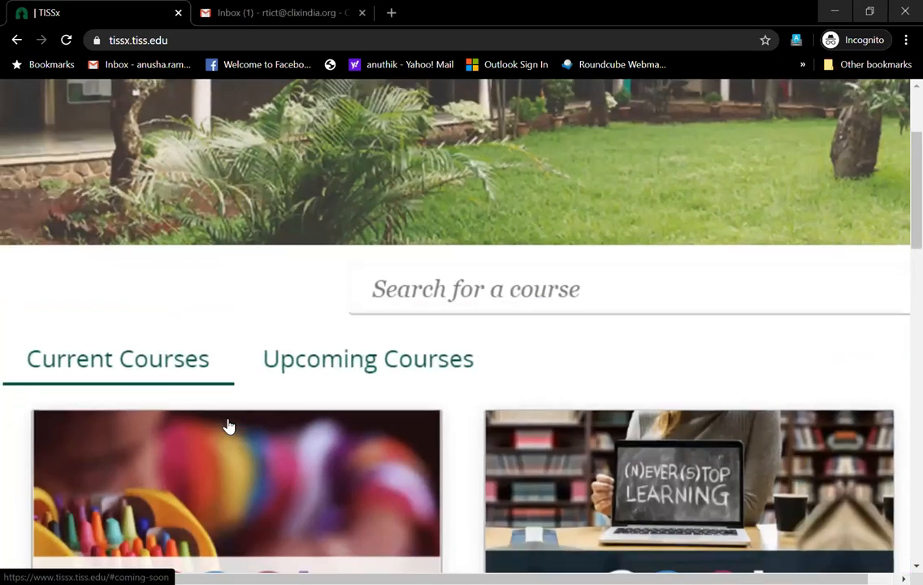
scroll("down", 3)
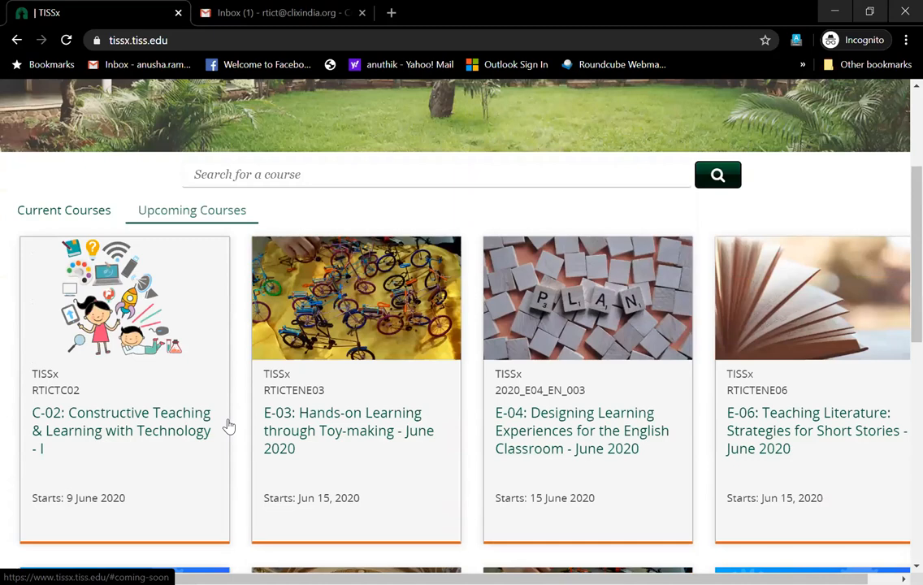
scroll("up", 3)
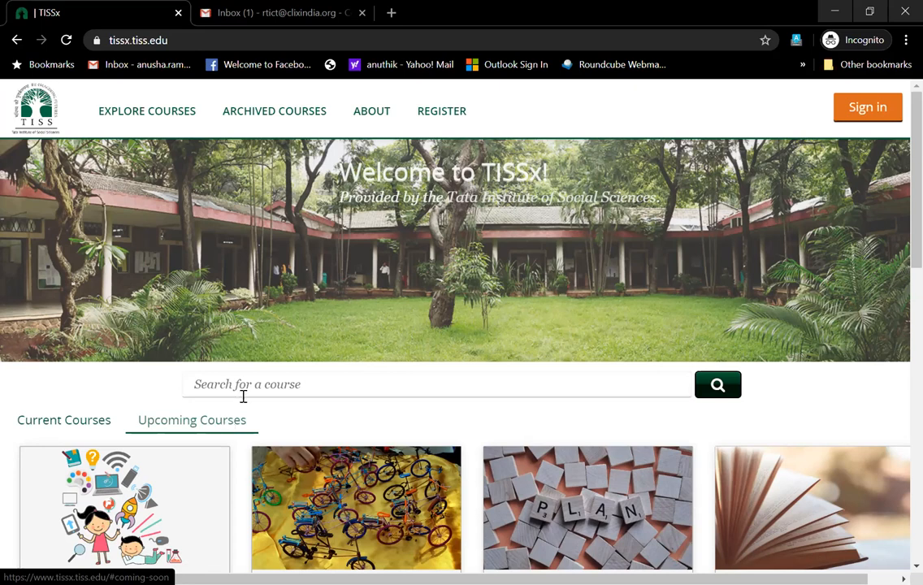
scroll("down", 3)
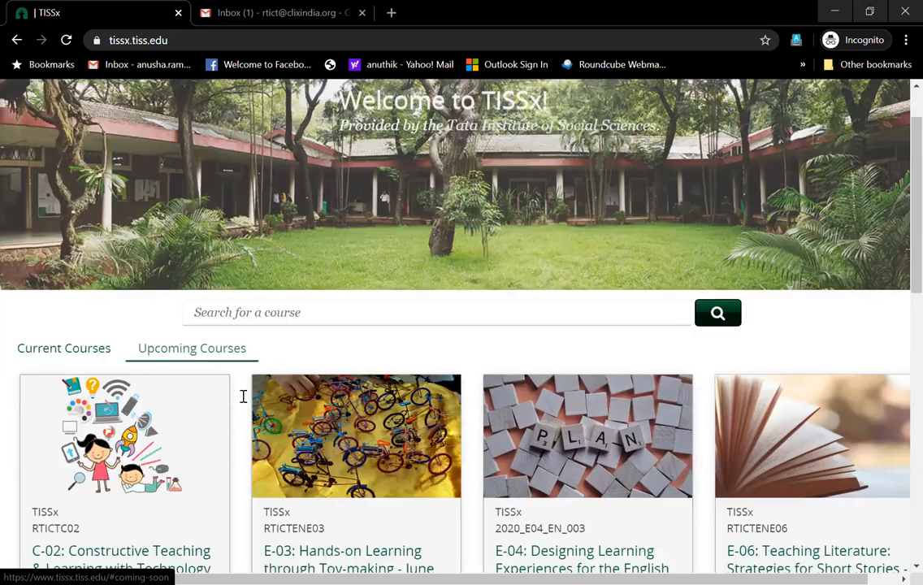
scroll("down", 3)
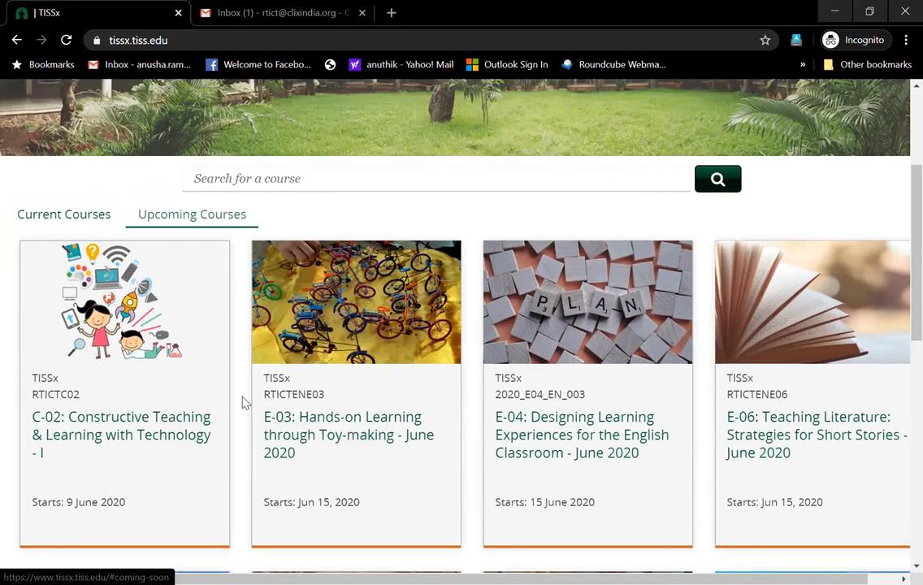
scroll("up", 3)
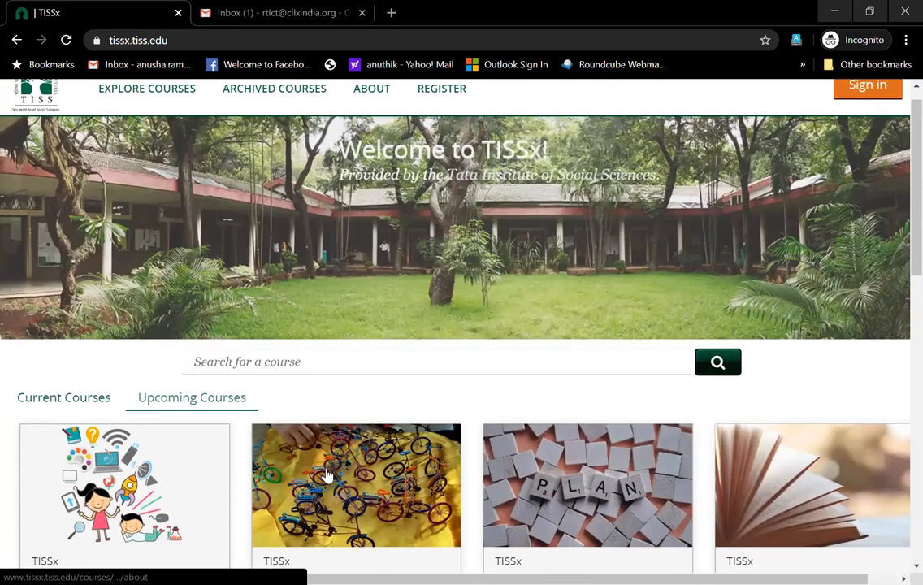
scroll("down", 3)
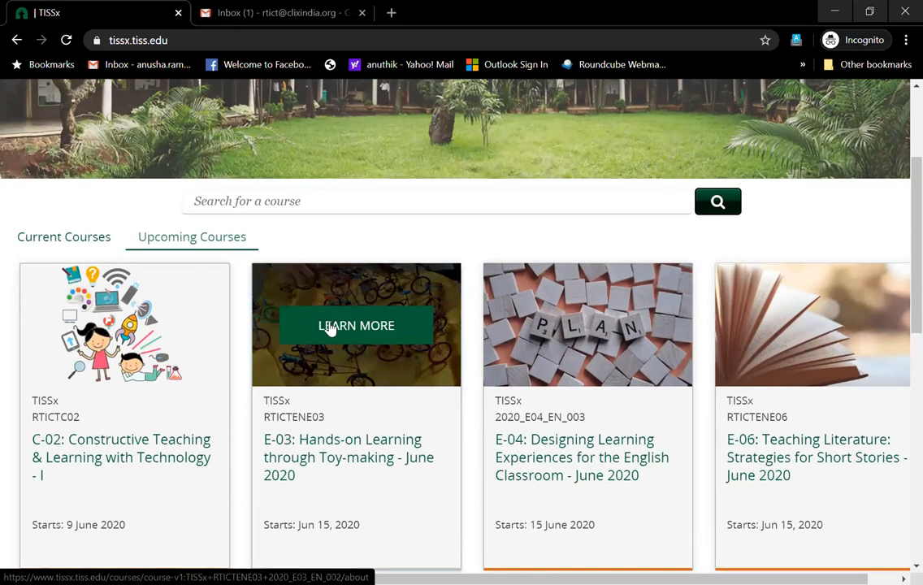
mouse_move(413, 275)
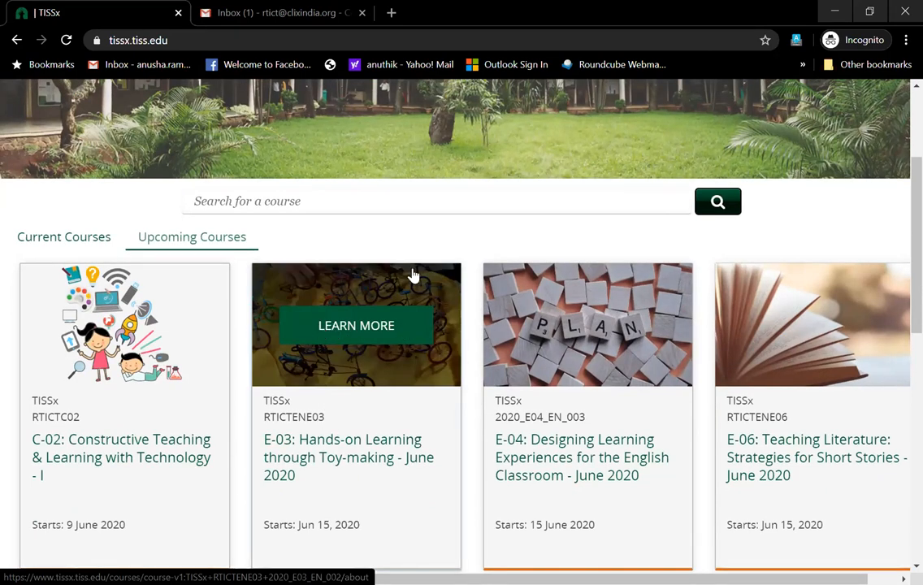
mouse_move(370, 373)
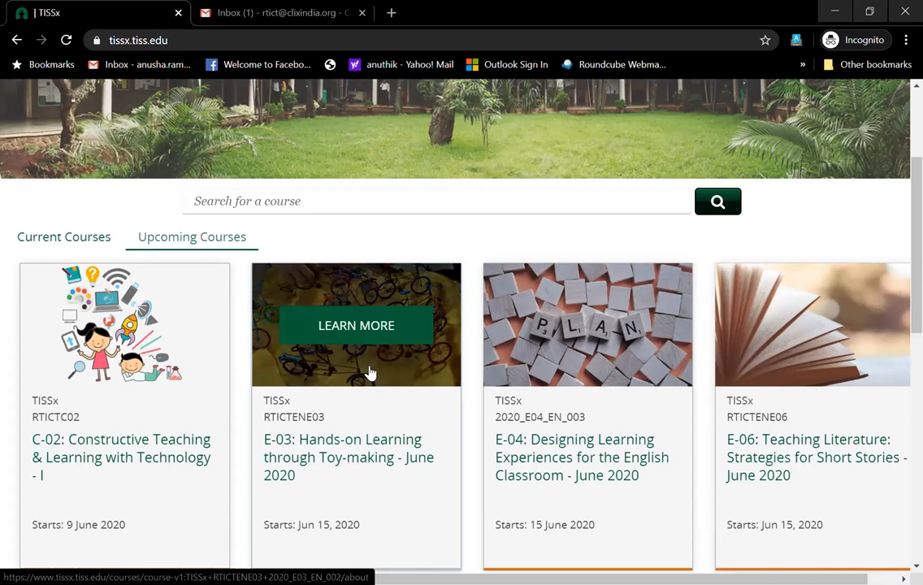
mouse_move(364, 337)
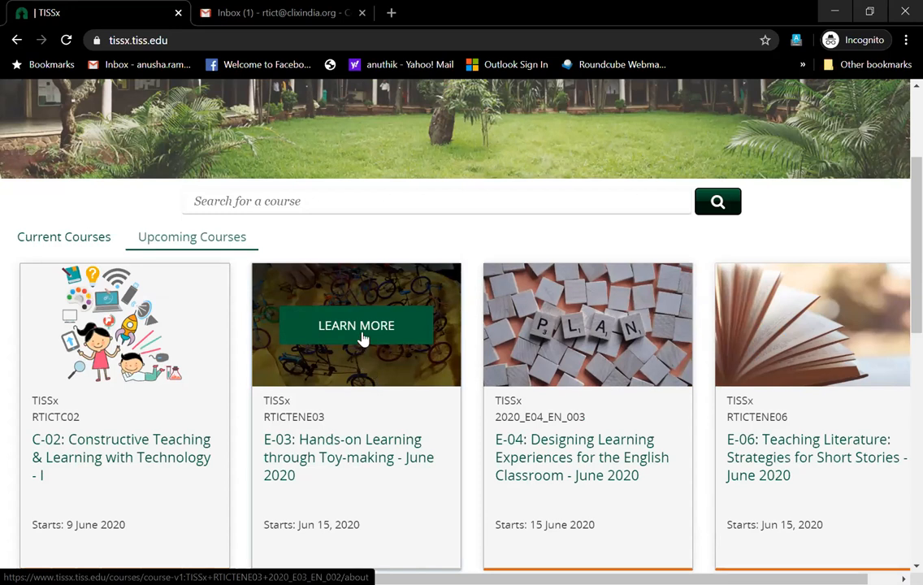
Open the E-03 Toy-making course's LEARN MORE page and scroll down to its FAQ
left_click(356, 325)
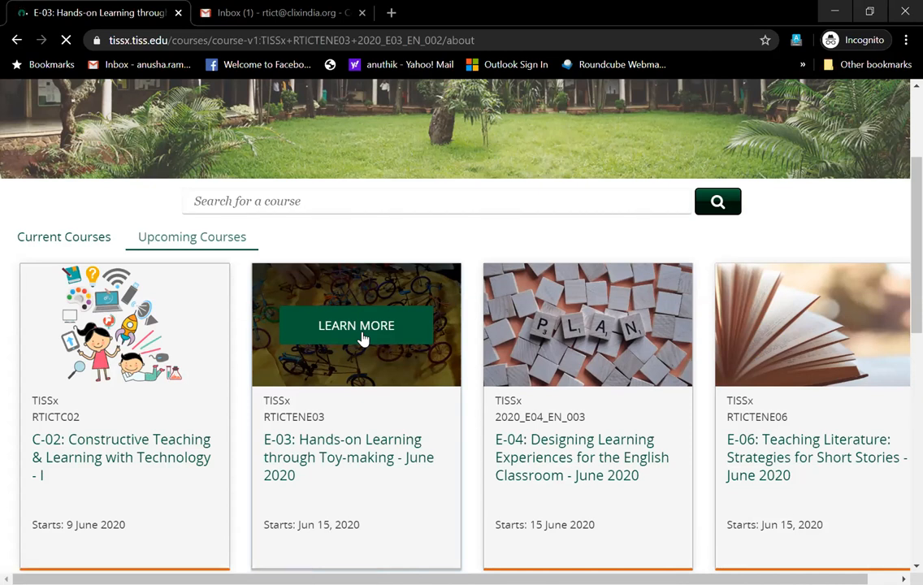
left_click(356, 325)
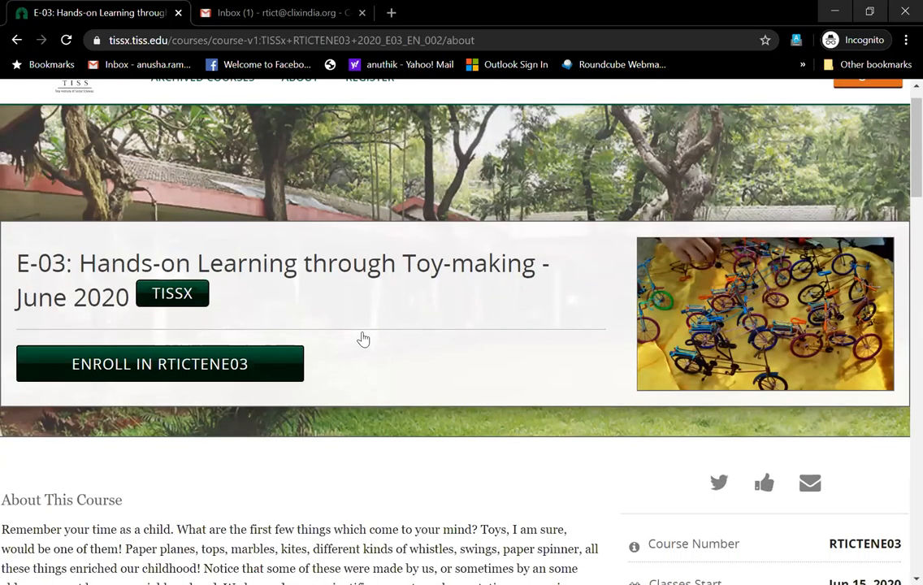
scroll("down", 3)
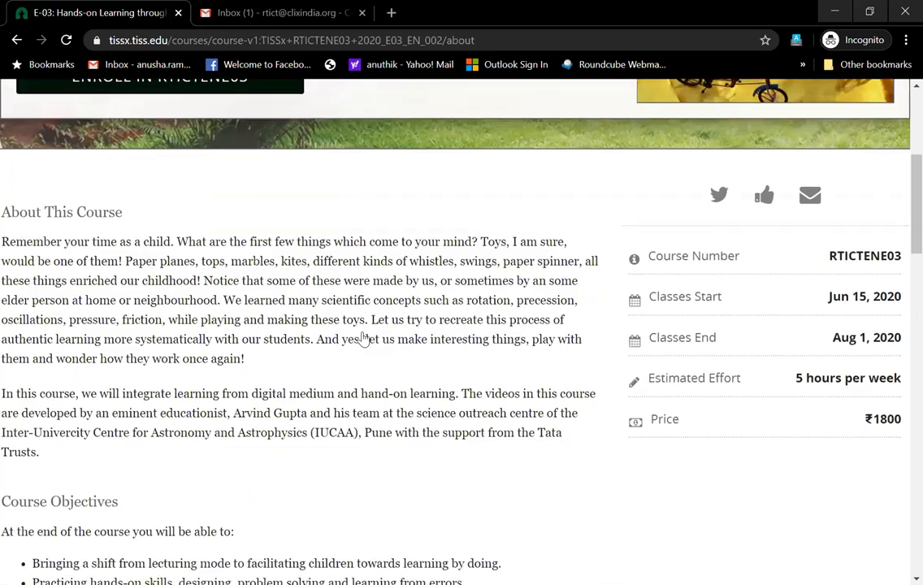
scroll("down", 3)
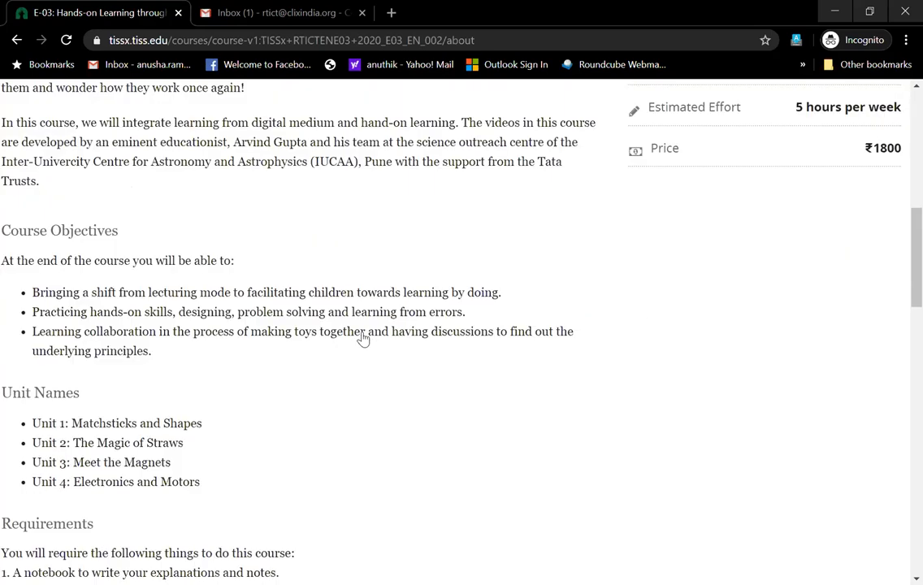
scroll("down", 3)
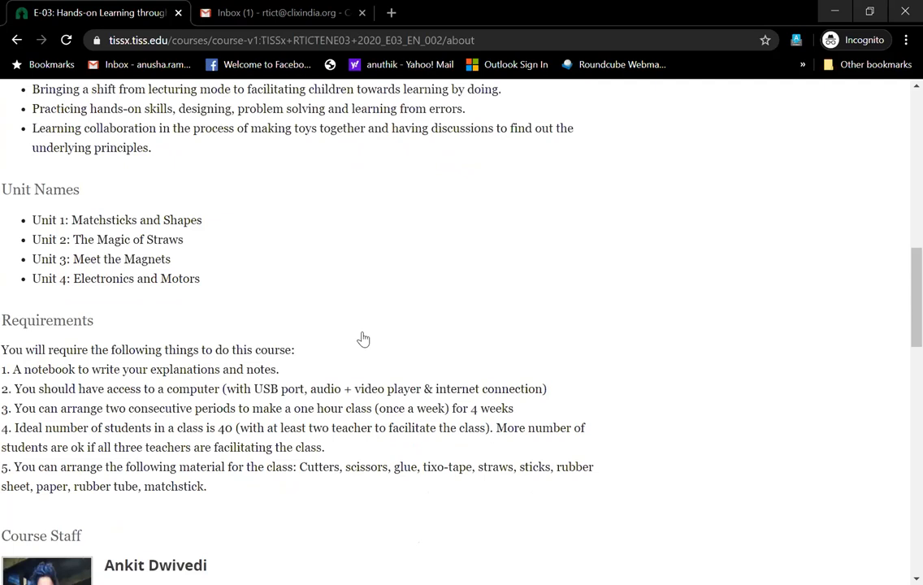
scroll("down", 3)
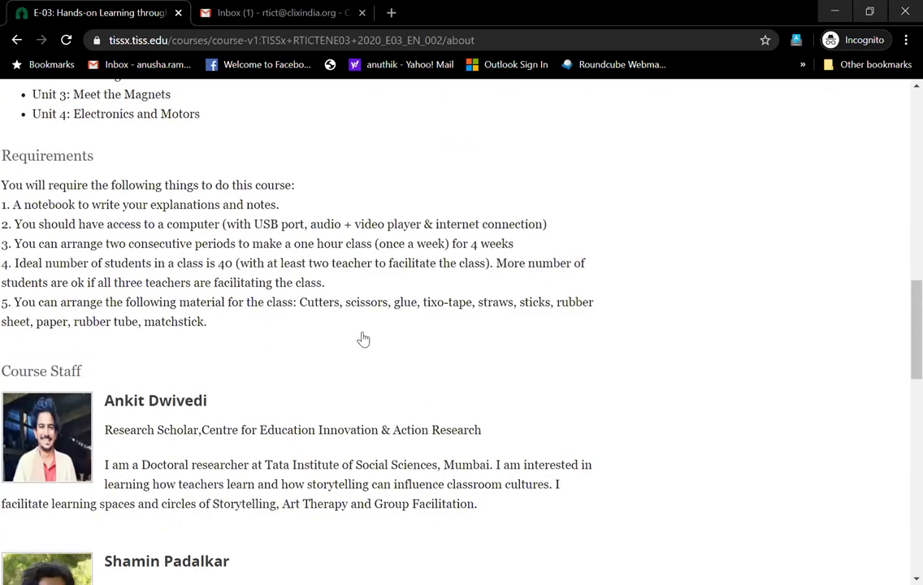
scroll("down", 3)
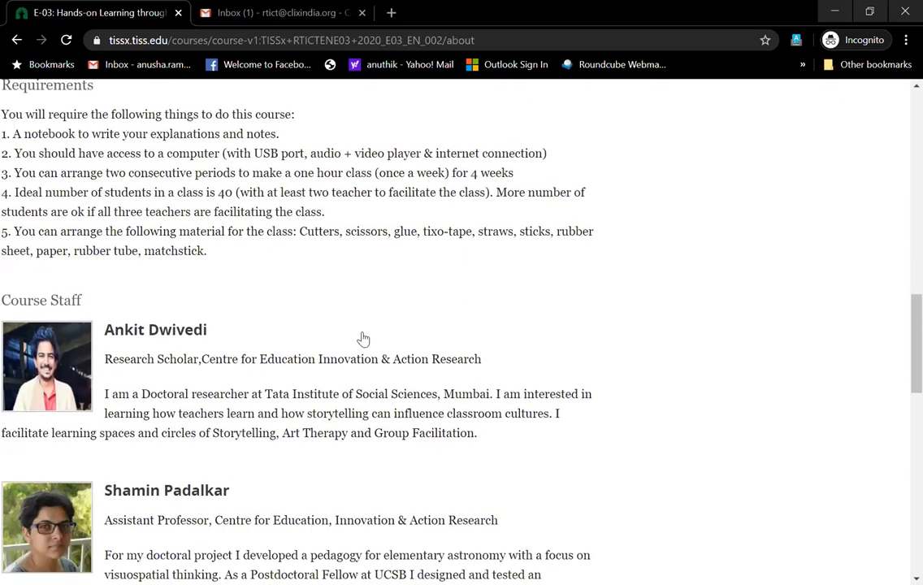
scroll("down", 3)
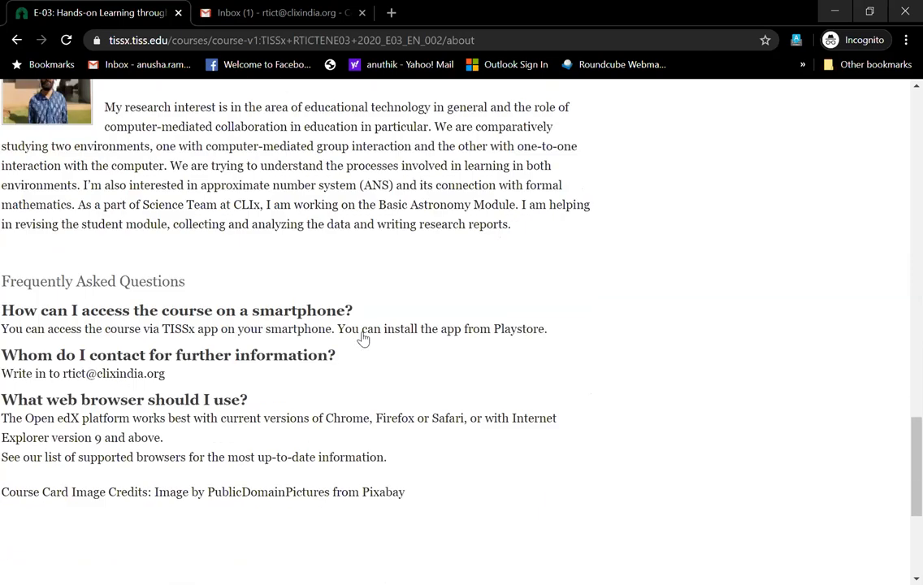
scroll("down", 3)
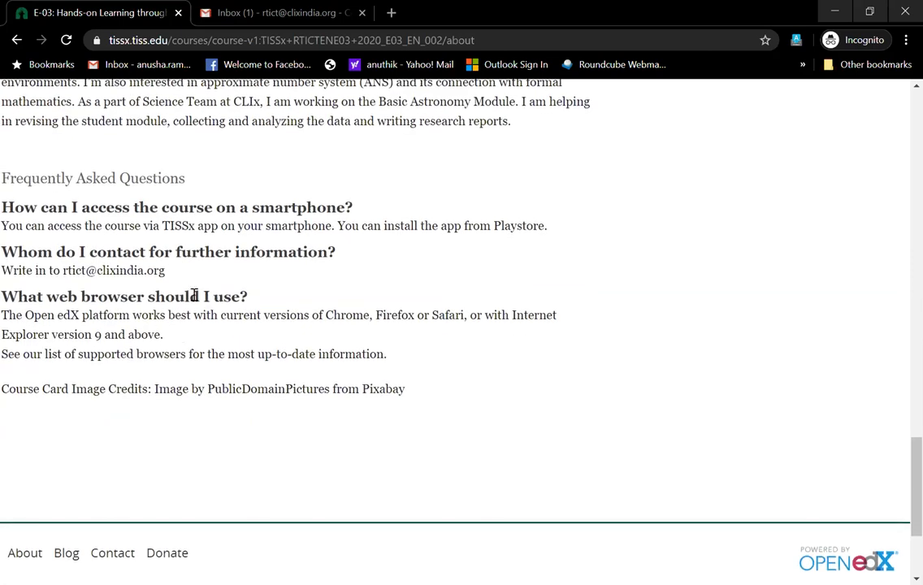
mouse_move(178, 279)
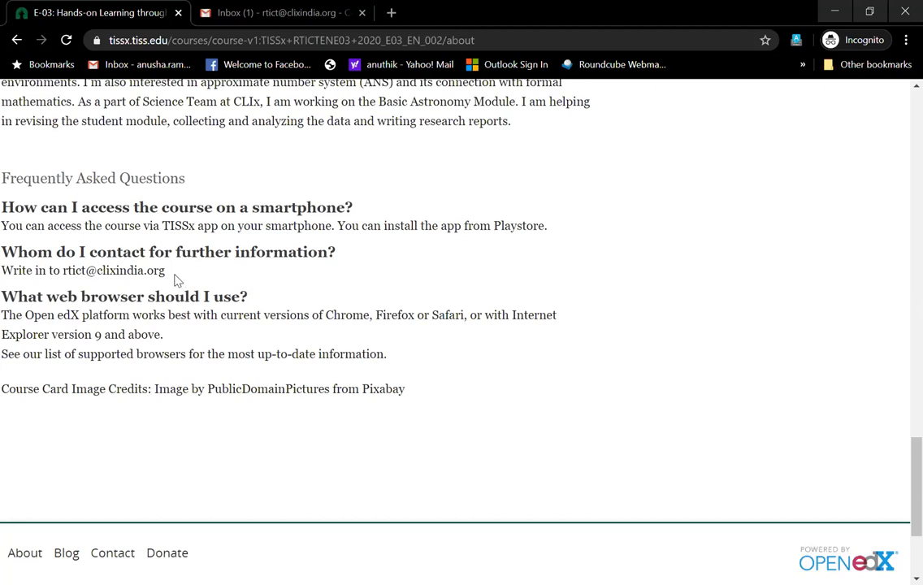
double_click(109, 270)
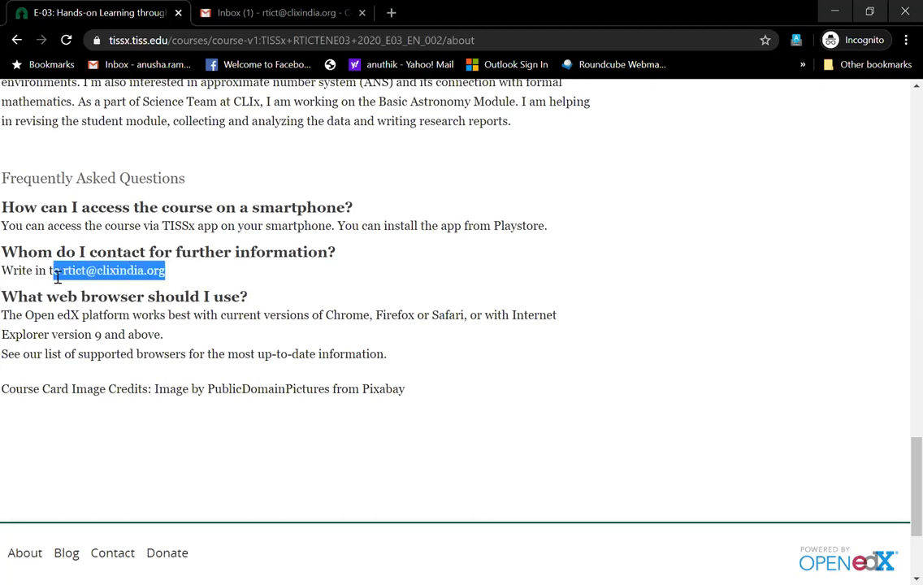
scroll("up", 3)
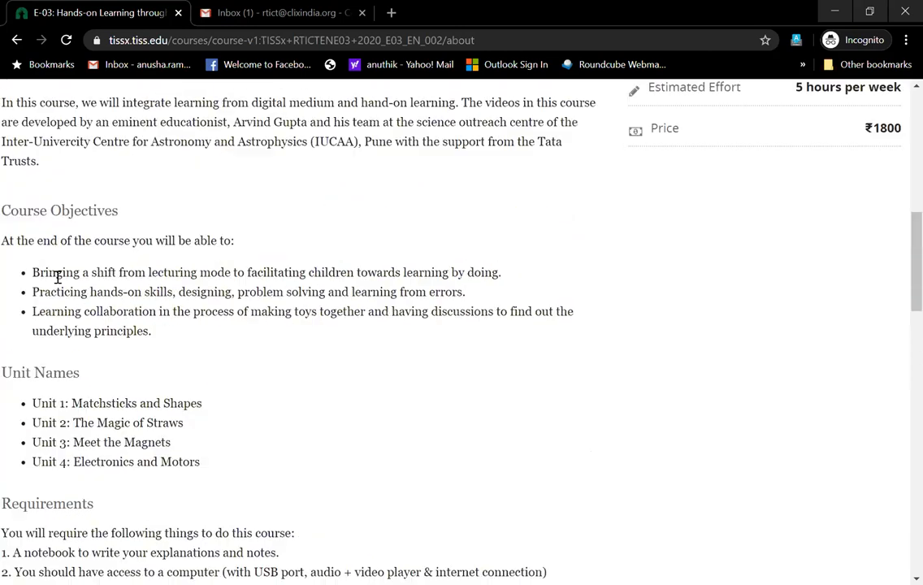
scroll("up", 3)
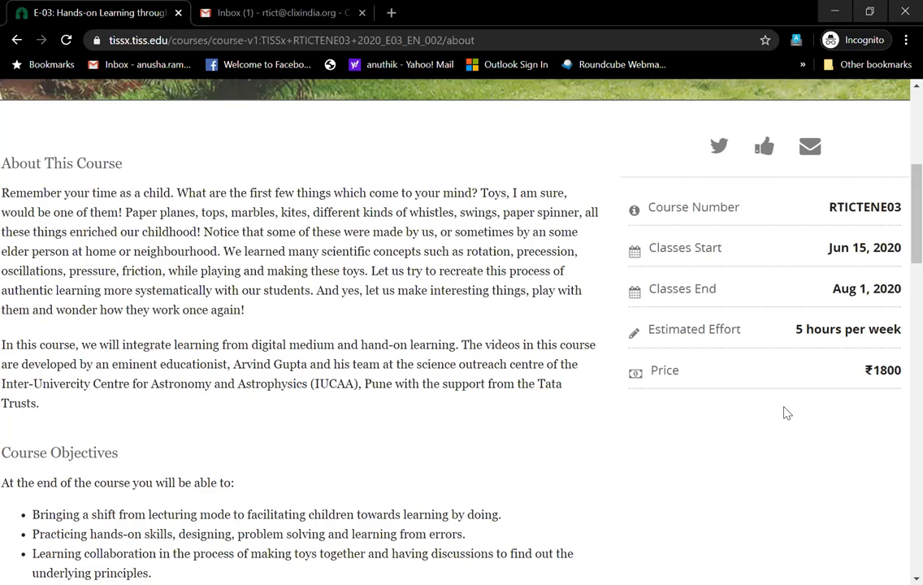
scroll("up", 3)
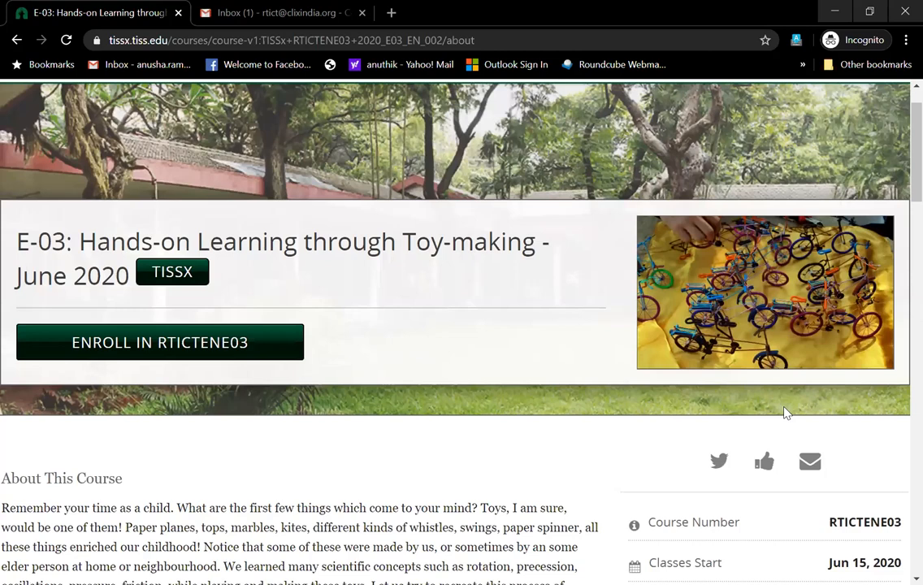
scroll("down", 3)
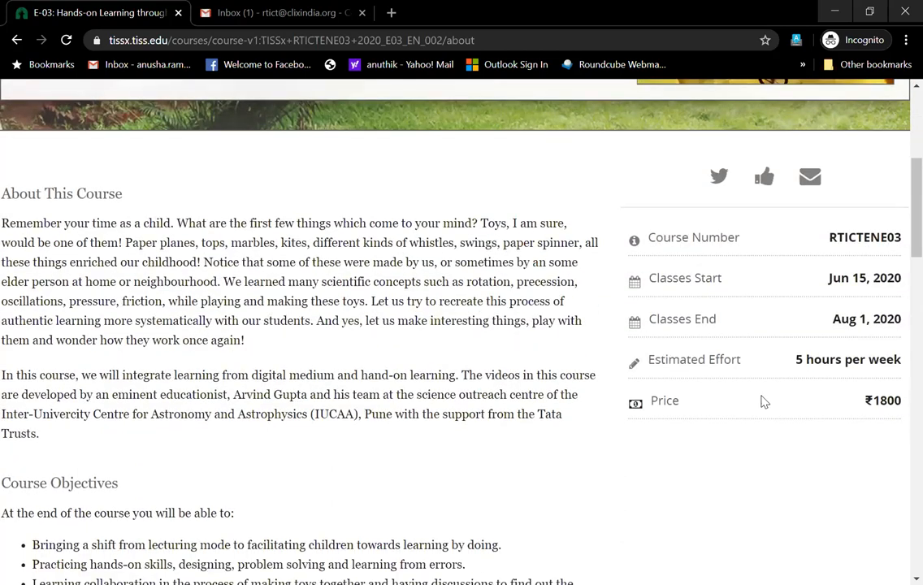
scroll("up", 3)
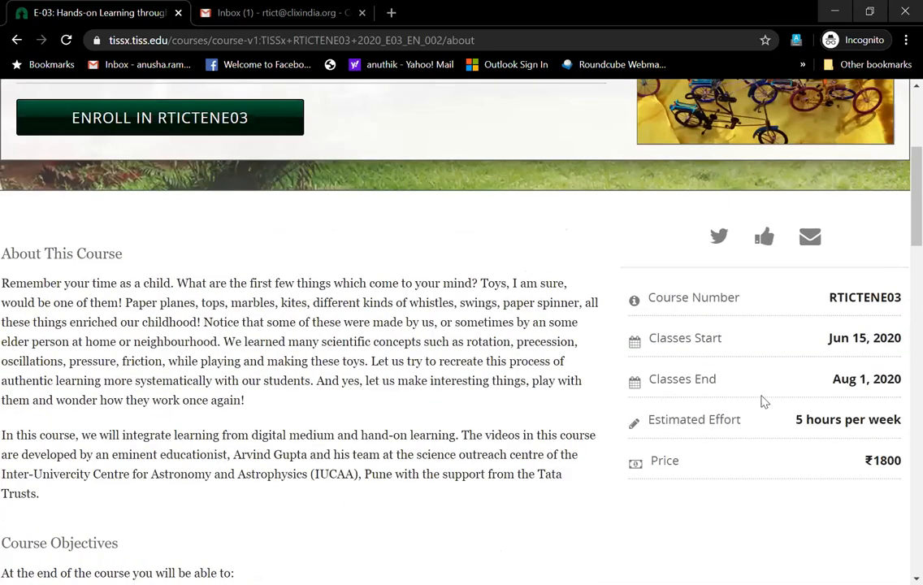
scroll("up", 3)
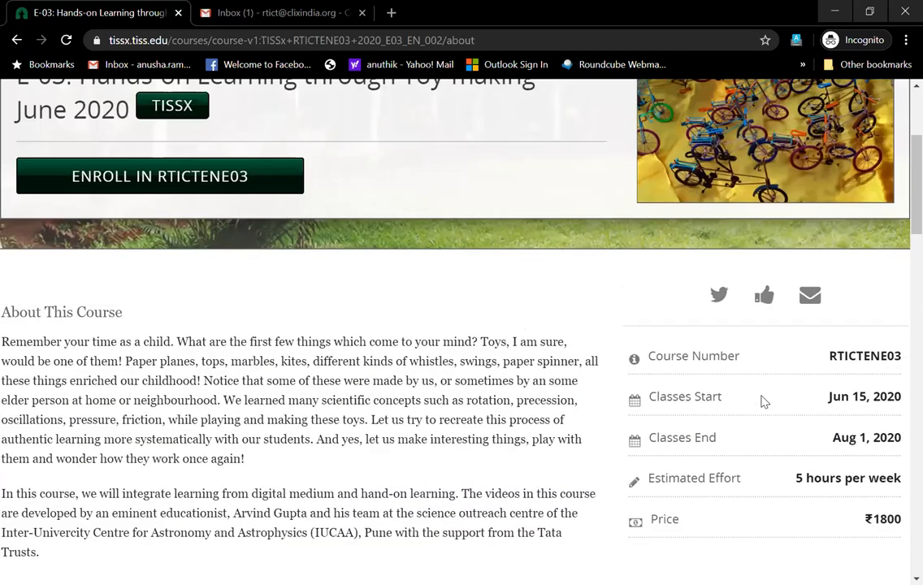
scroll("up", 3)
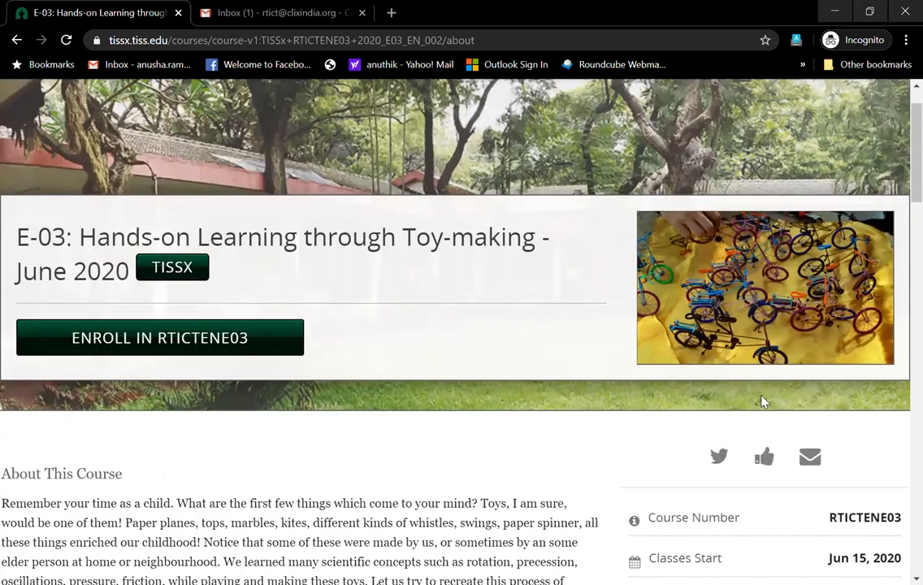
mouse_move(218, 348)
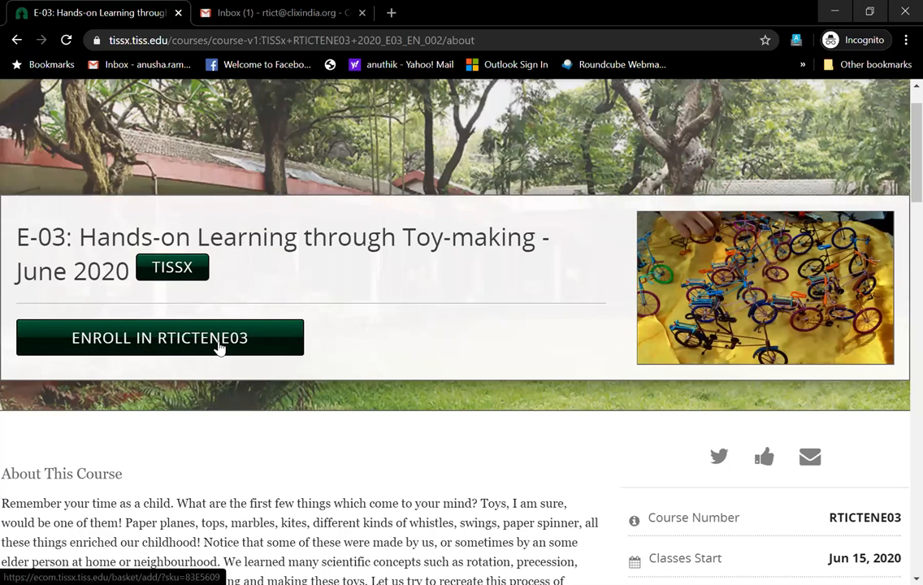
Click ENROLL IN RTICTENE03 to reach the Sign In page, then go back to the course
left_click(159, 337)
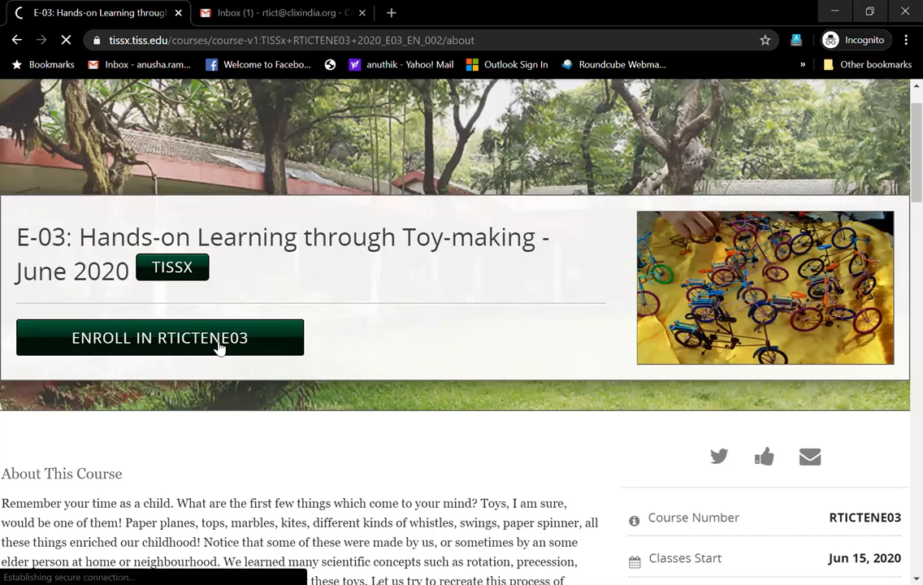
left_click(159, 338)
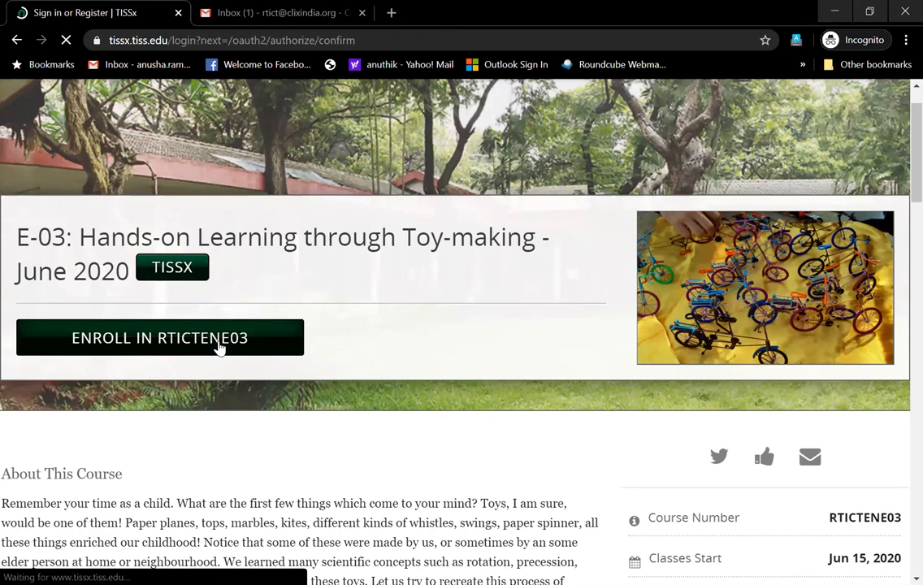
left_click(159, 337)
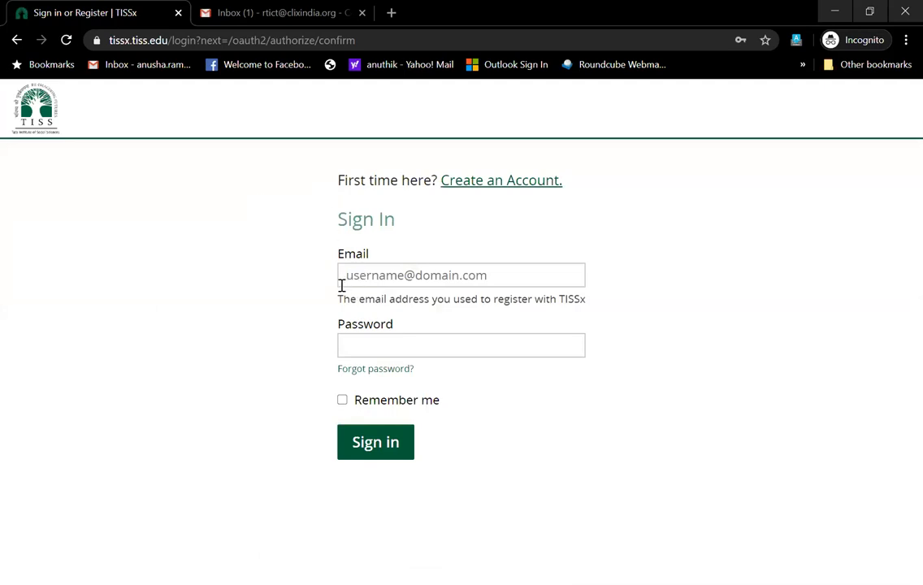
left_click(375, 441)
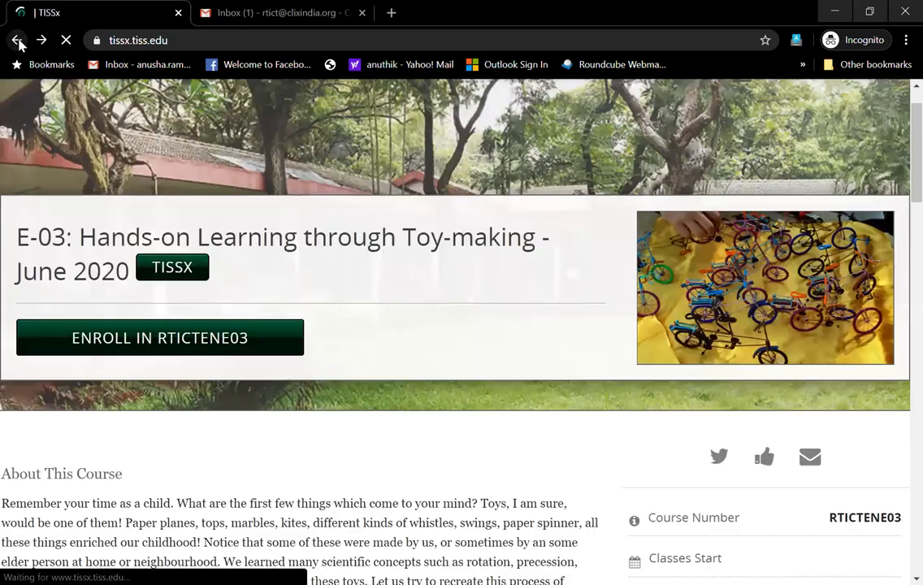
Go back to an empty tab, load tissx.tiss.edu, and scroll the homepage
left_click(18, 40)
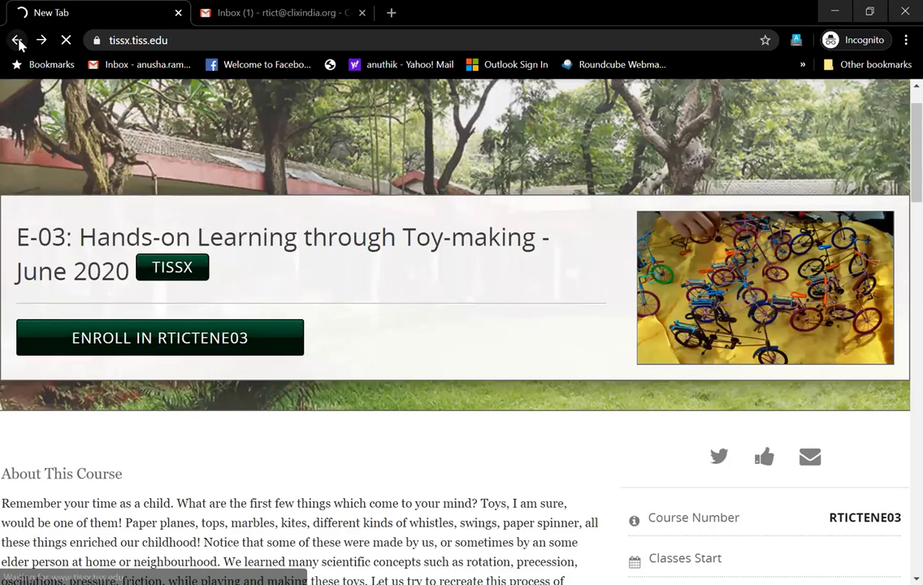
left_click(18, 40)
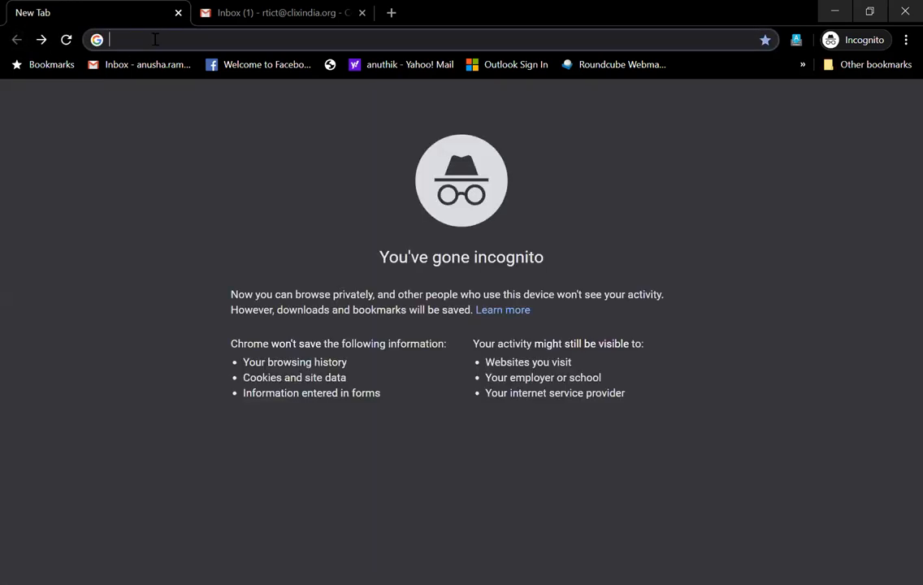
type("tissx.tiss.edu")
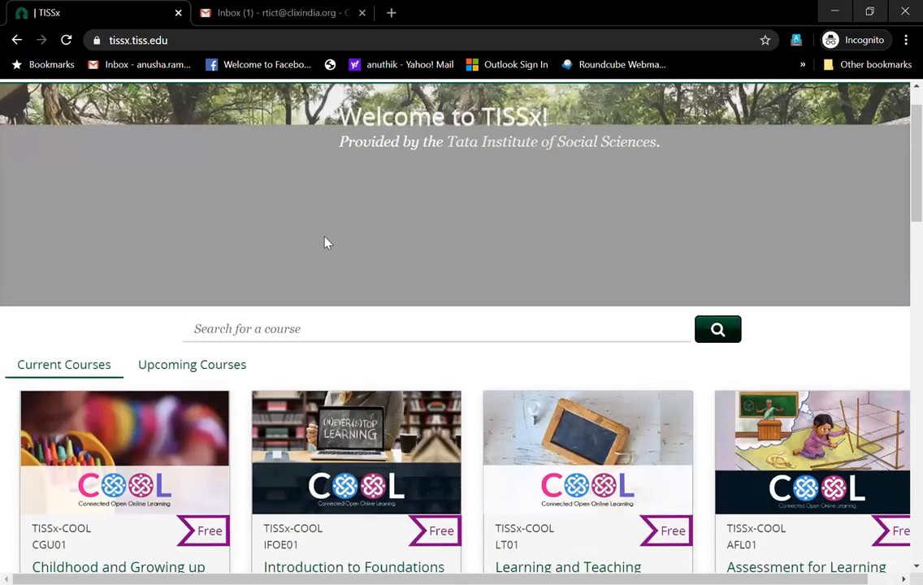
scroll("down", 3)
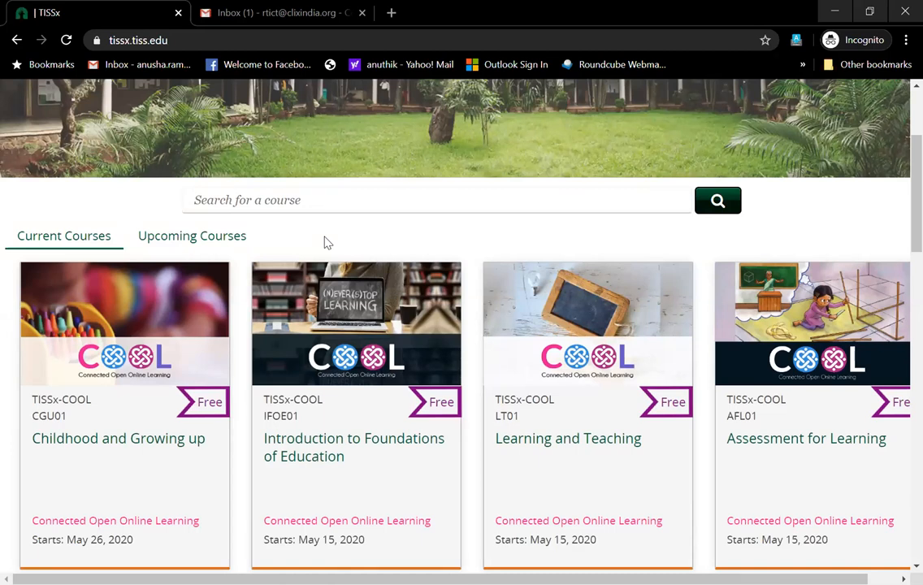
scroll("up", 3)
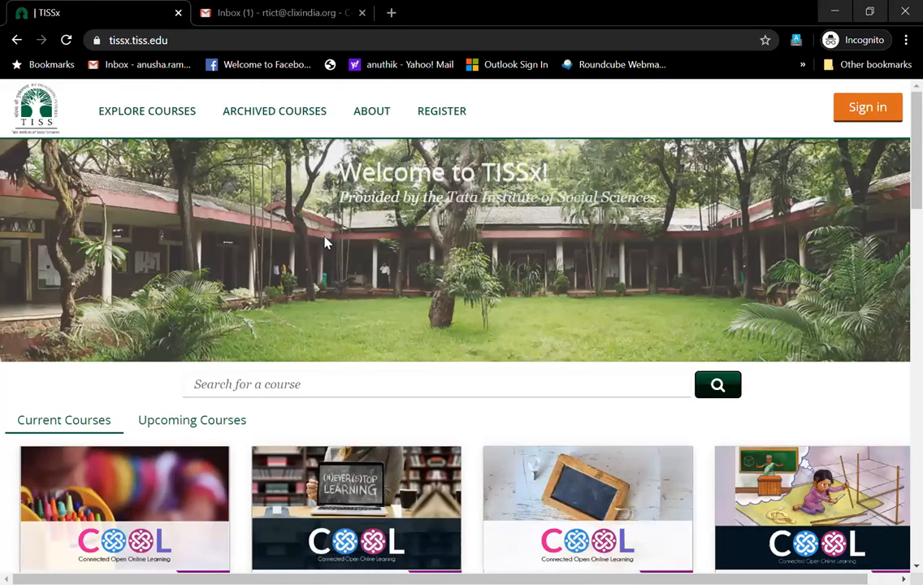
mouse_move(250, 127)
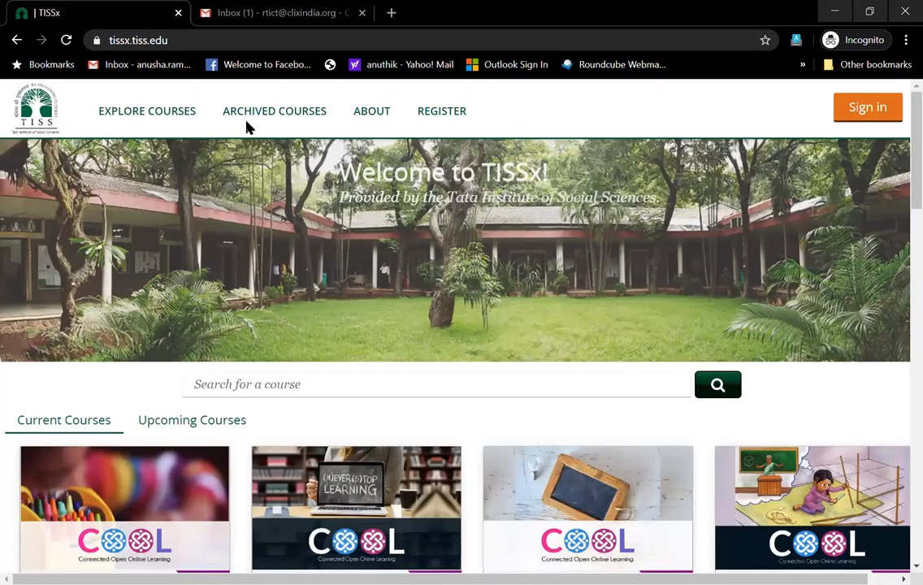
mouse_move(275, 110)
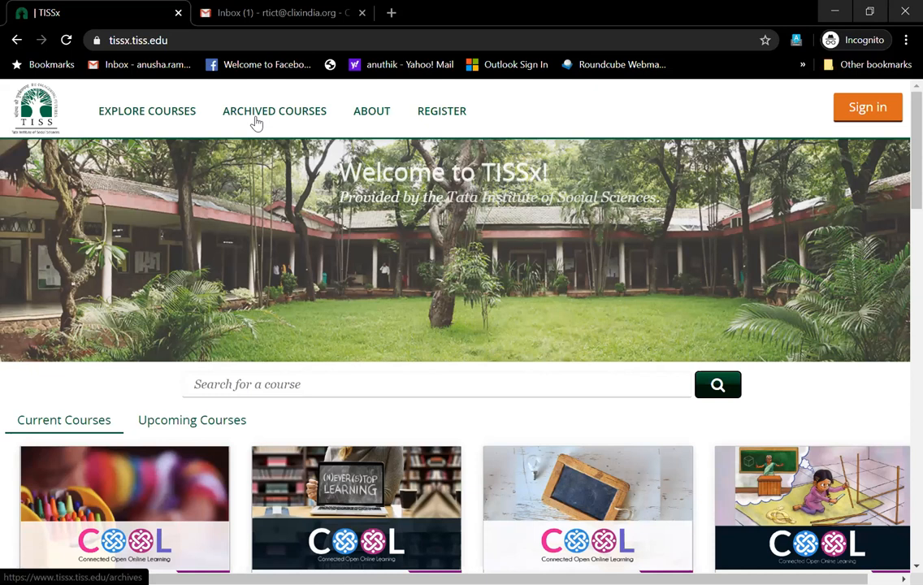
mouse_move(147, 110)
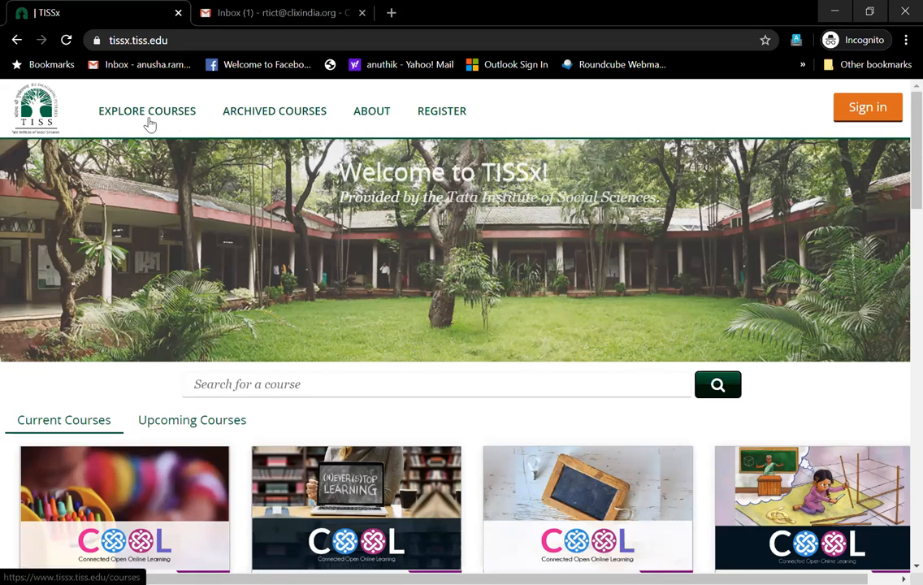
mouse_move(275, 110)
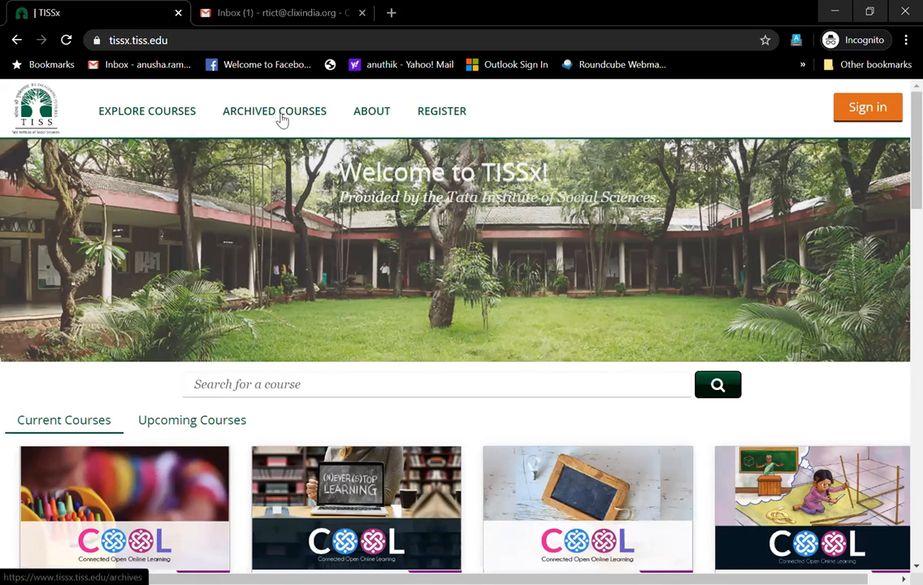
mouse_move(372, 111)
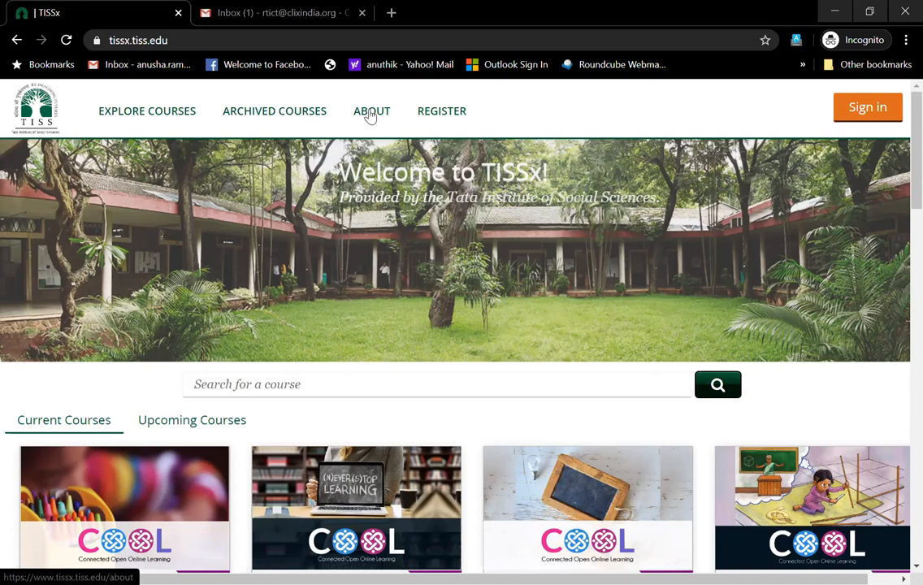
Open the TISSx About page, then the REGISTER account form
left_click(371, 110)
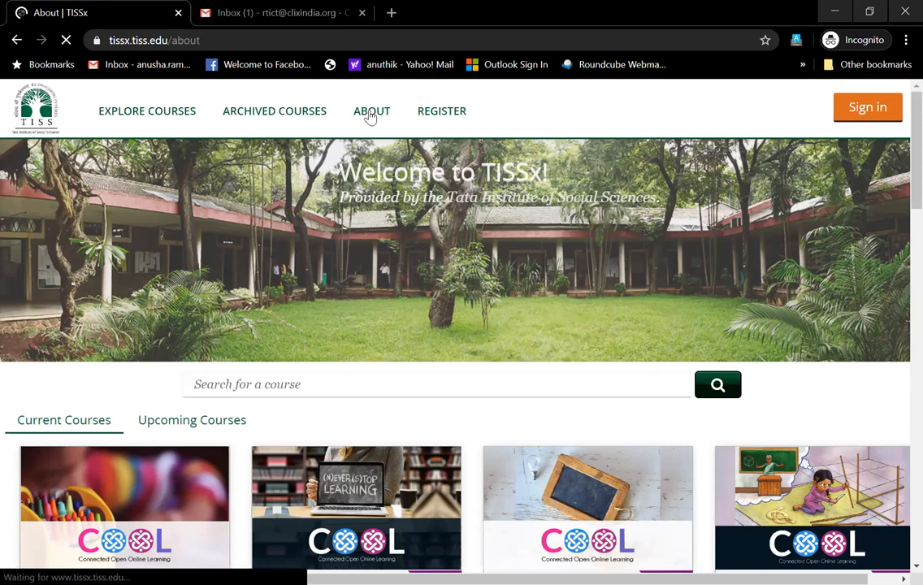
left_click(371, 110)
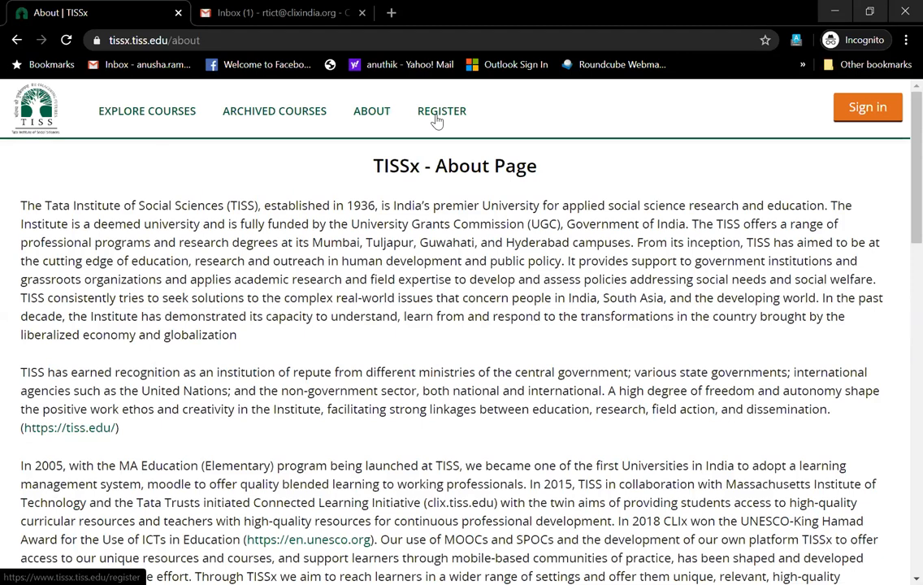
left_click(442, 110)
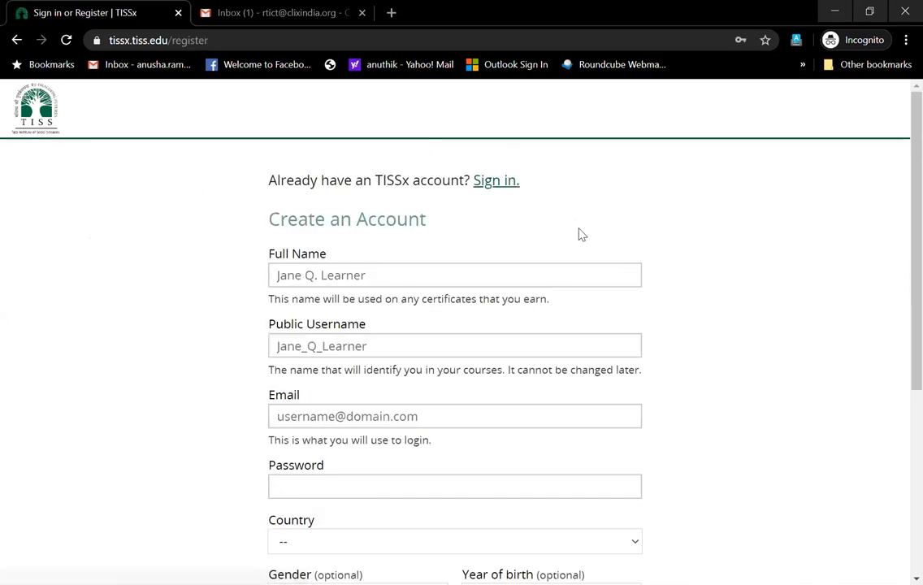
mouse_move(23, 55)
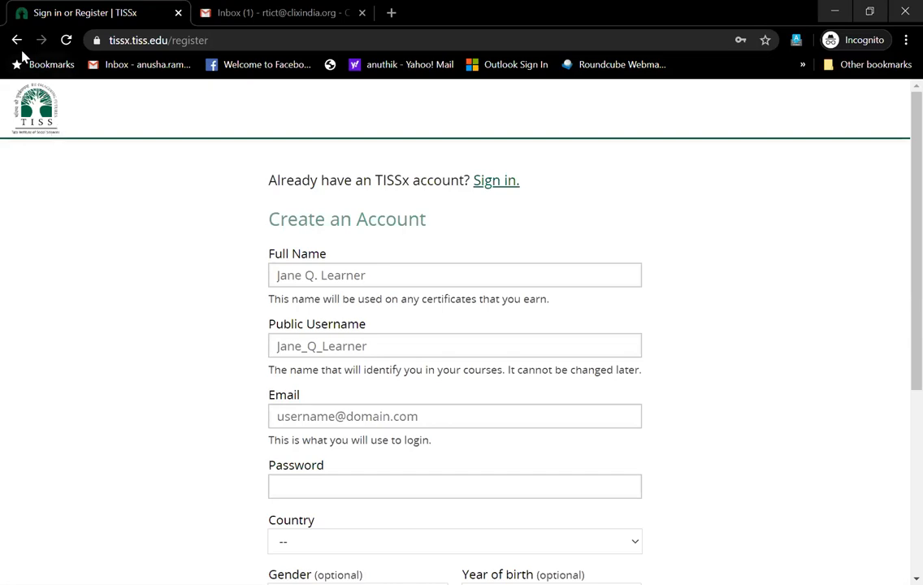
Return to the About page and scroll down to its footer
left_click(17, 40)
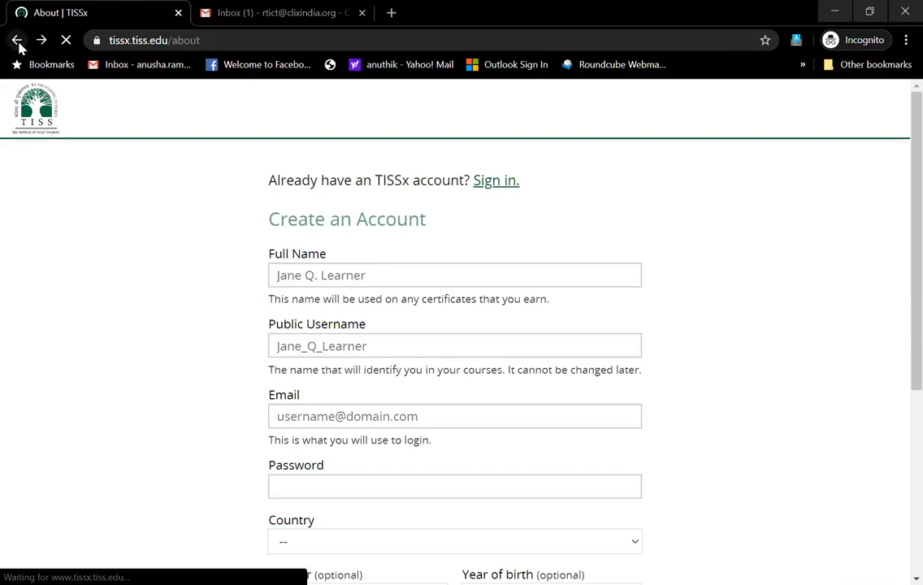
left_click(18, 39)
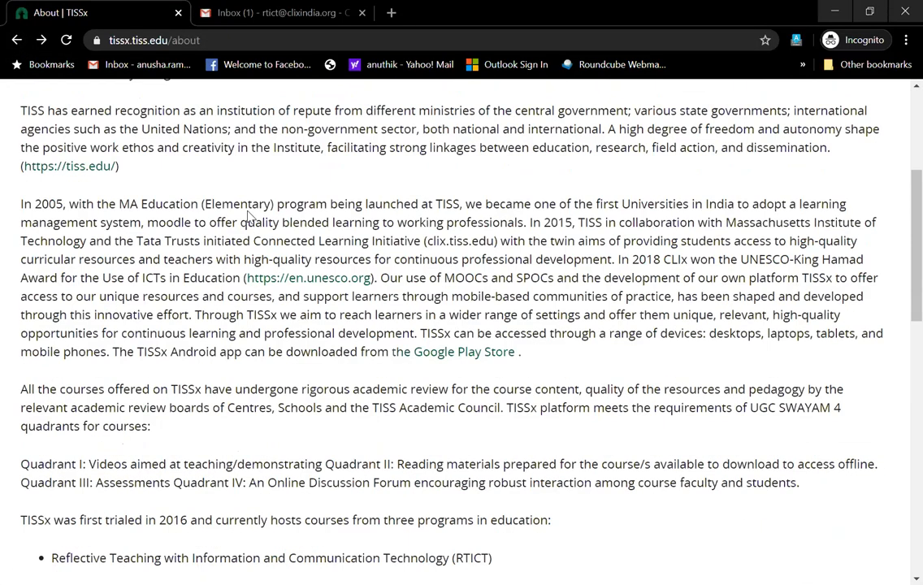
scroll("down", 3)
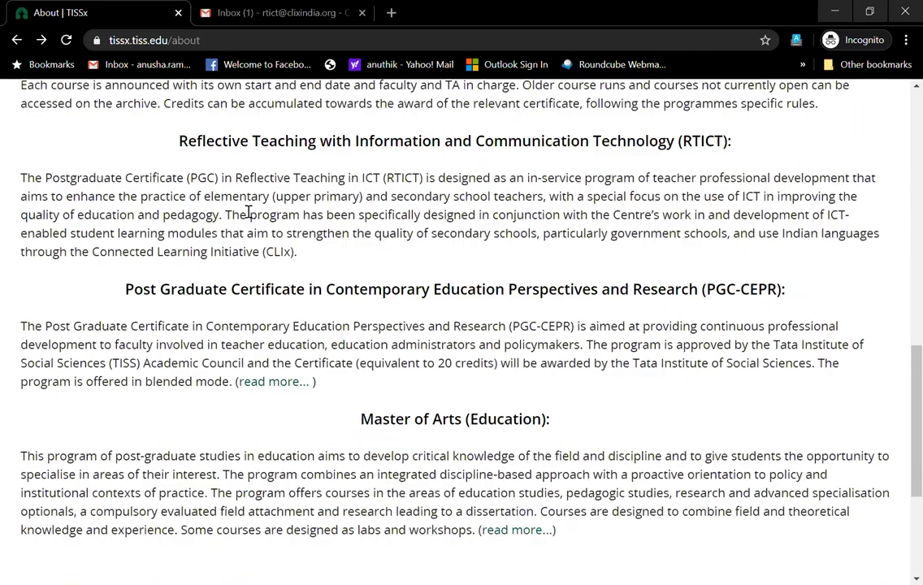
scroll("down", 3)
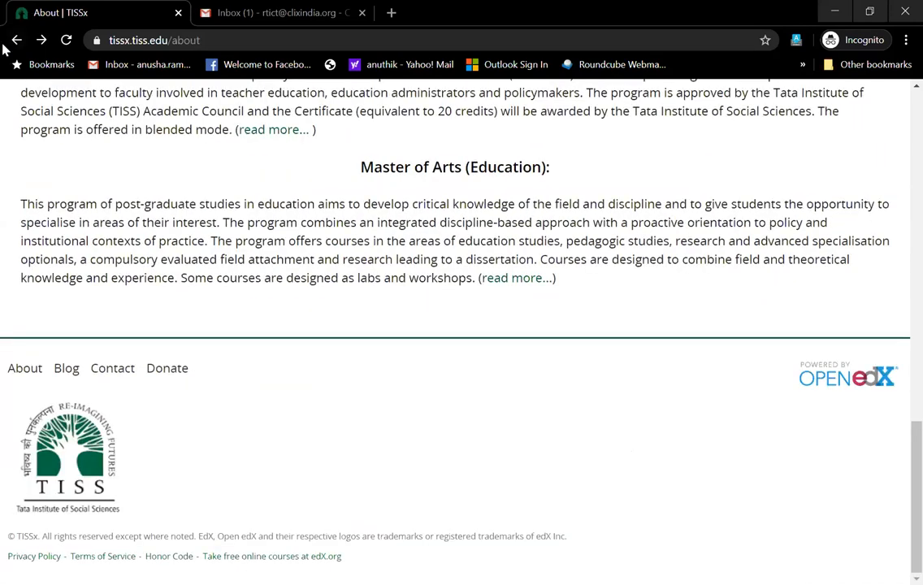
Go back to the homepage, select the Subscribe email field, then scroll up
left_click(16, 39)
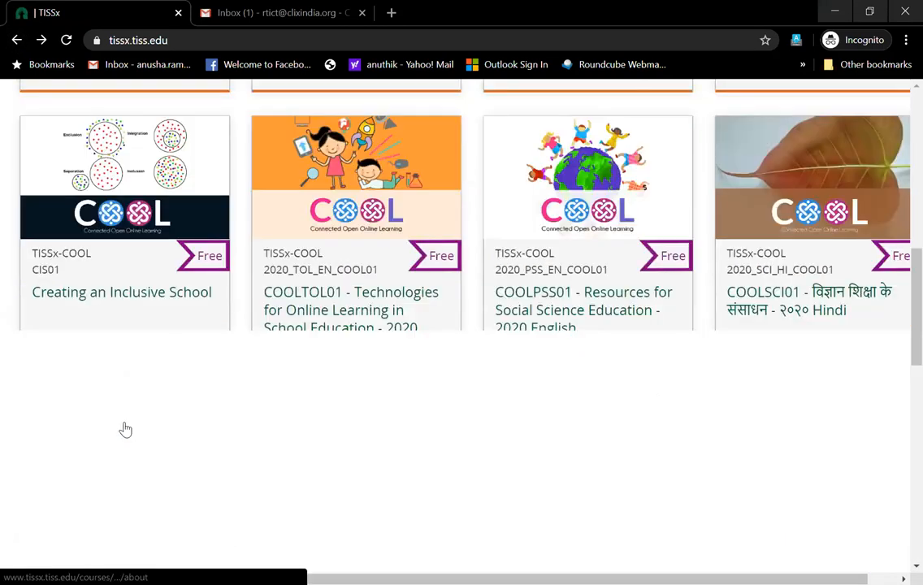
scroll("down", 3)
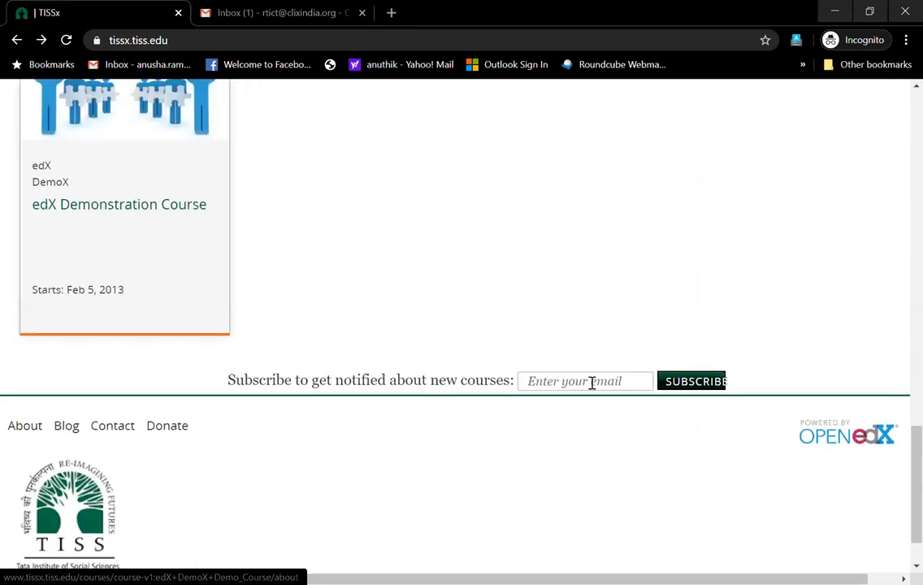
left_click(585, 380)
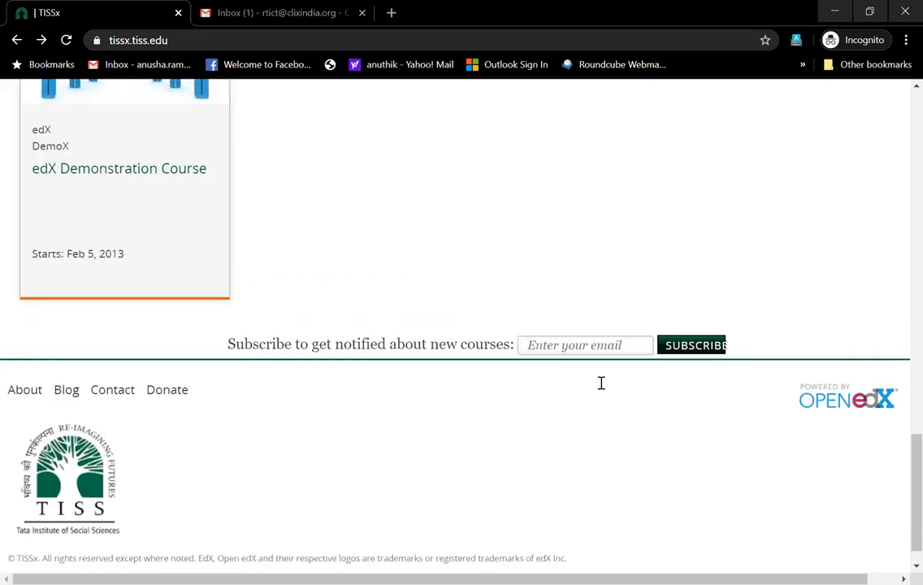
scroll("up", 3)
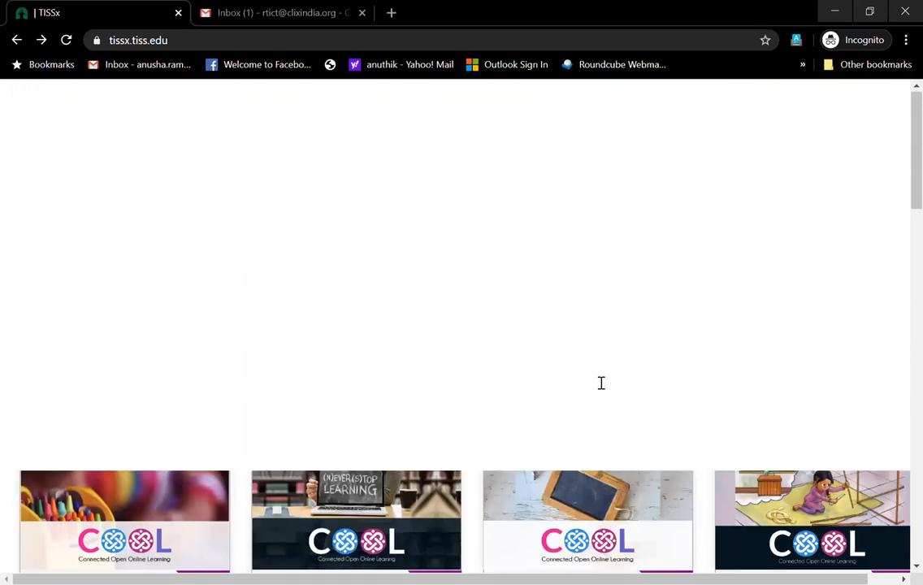
mouse_move(376, 267)
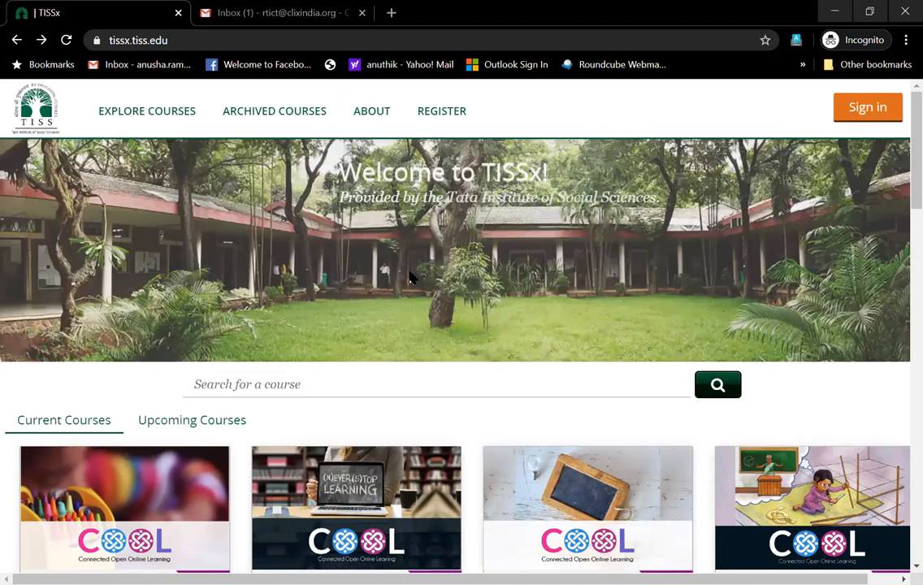
mouse_move(398, 109)
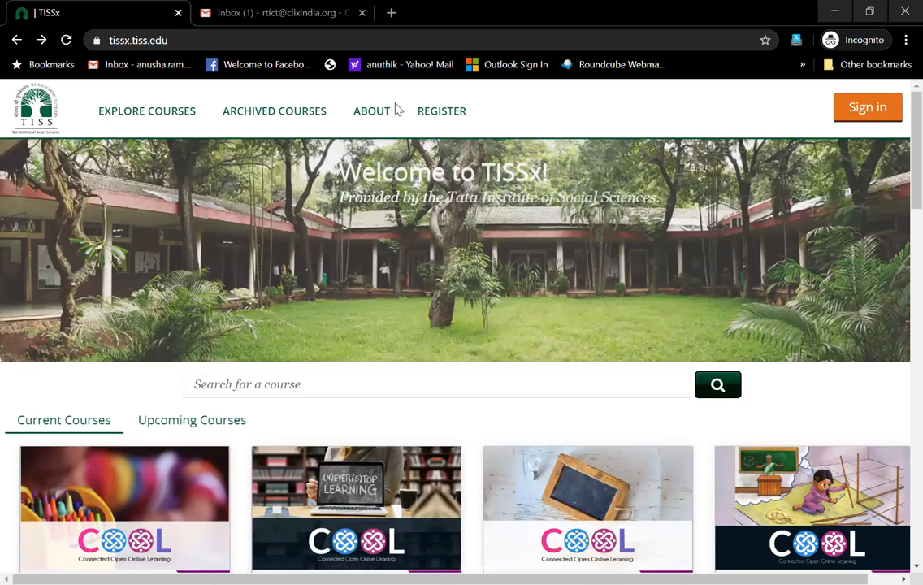